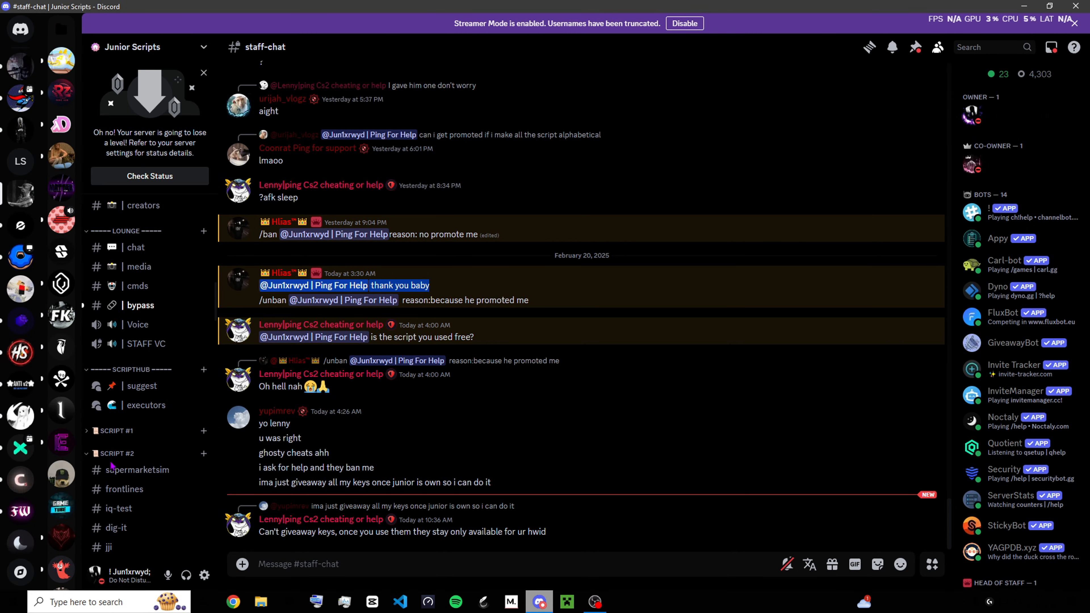
# Step: Go into the executors forum channel and scroll down toward the Xeno post
pyautogui.click(146, 405)
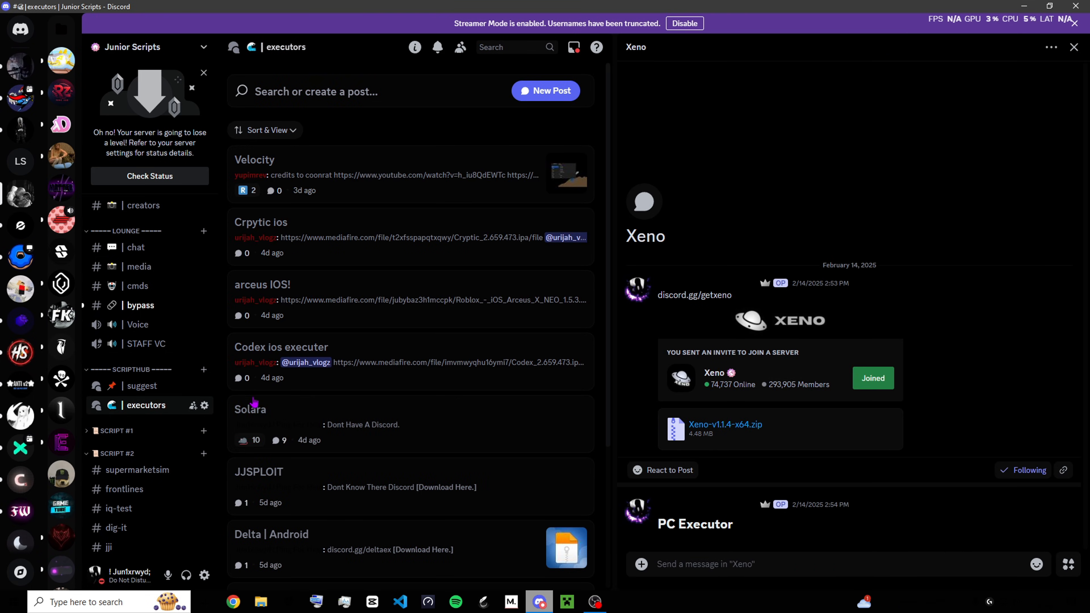
pyautogui.scroll(-3)
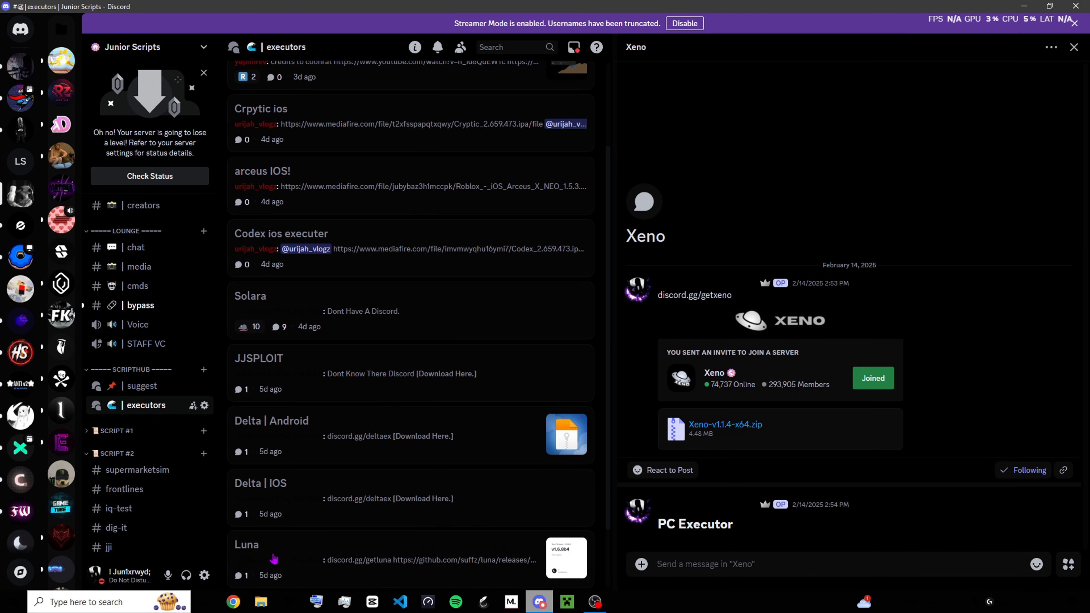
pyautogui.scroll(-3)
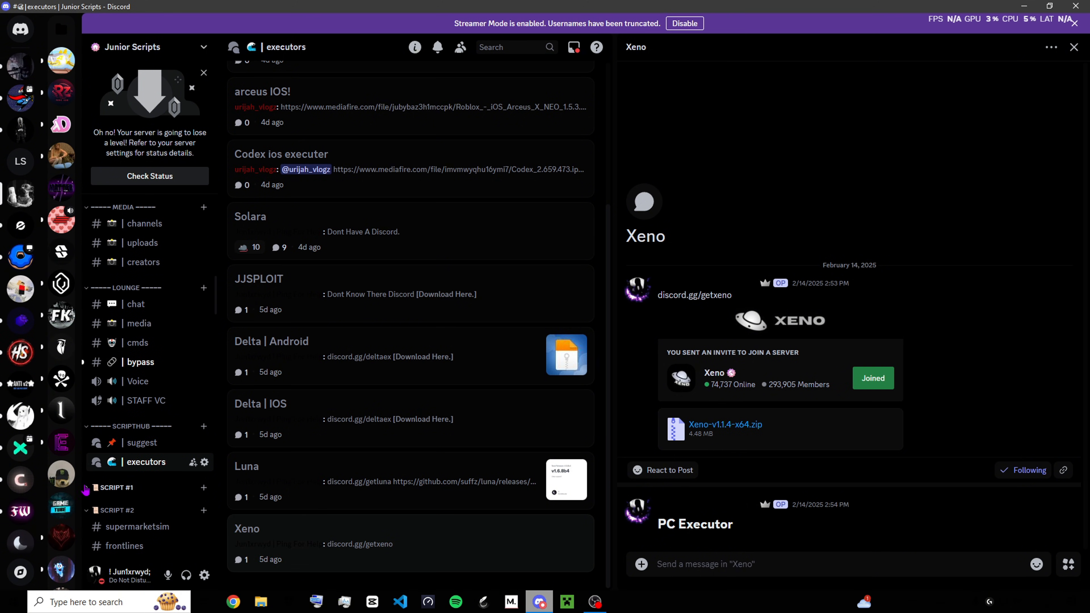
pyautogui.moveTo(886, 447)
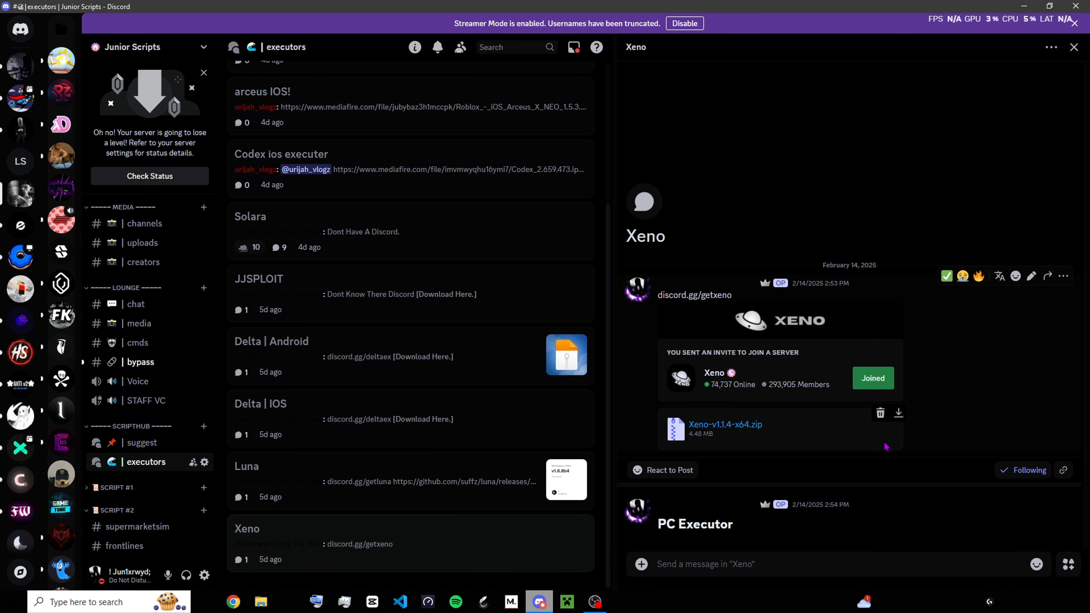
pyautogui.moveTo(898, 413)
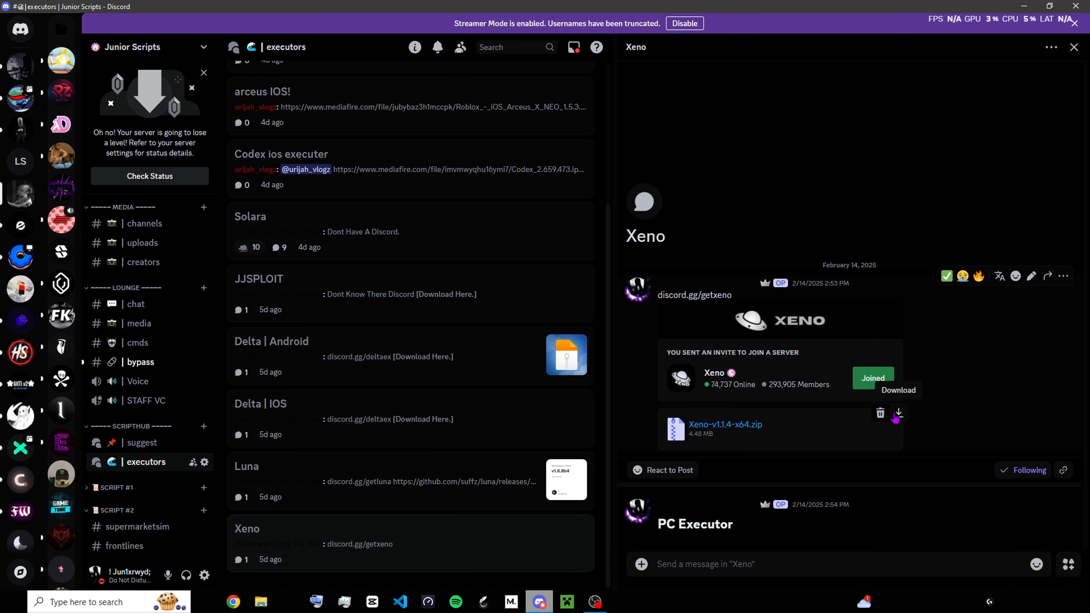
# Step: Start the Xeno-v1.1.4-x64.zip download, then close the Windows Security window
pyautogui.click(898, 414)
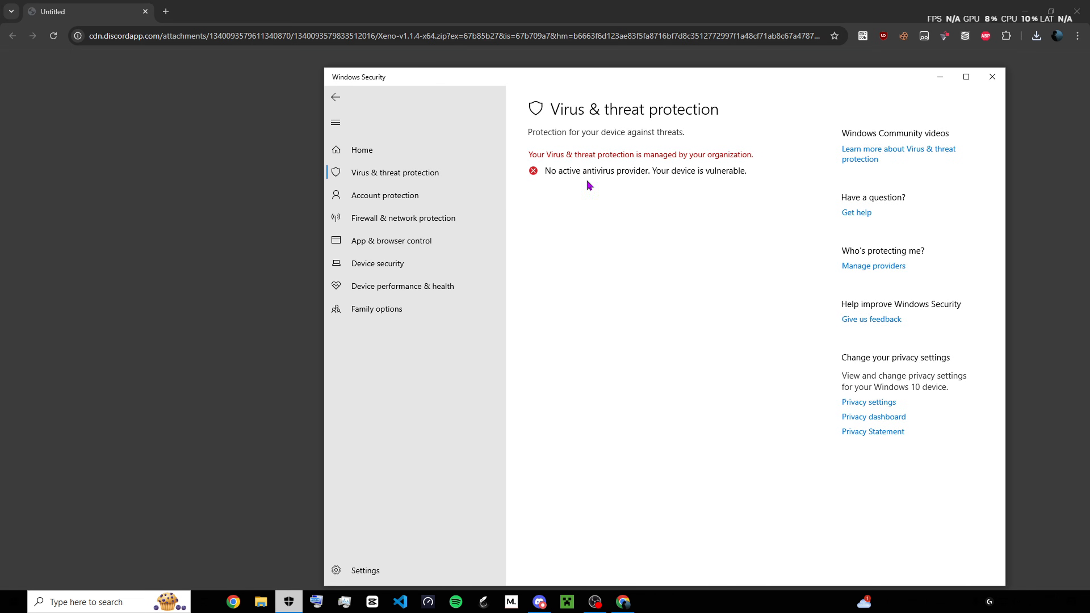
pyautogui.moveTo(992, 76)
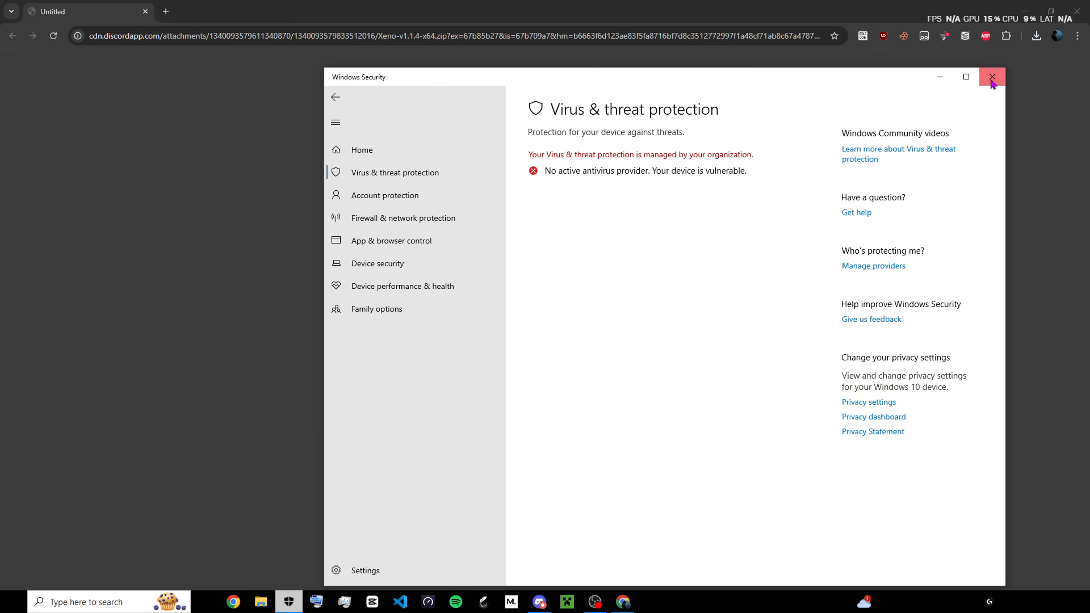
pyautogui.click(992, 76)
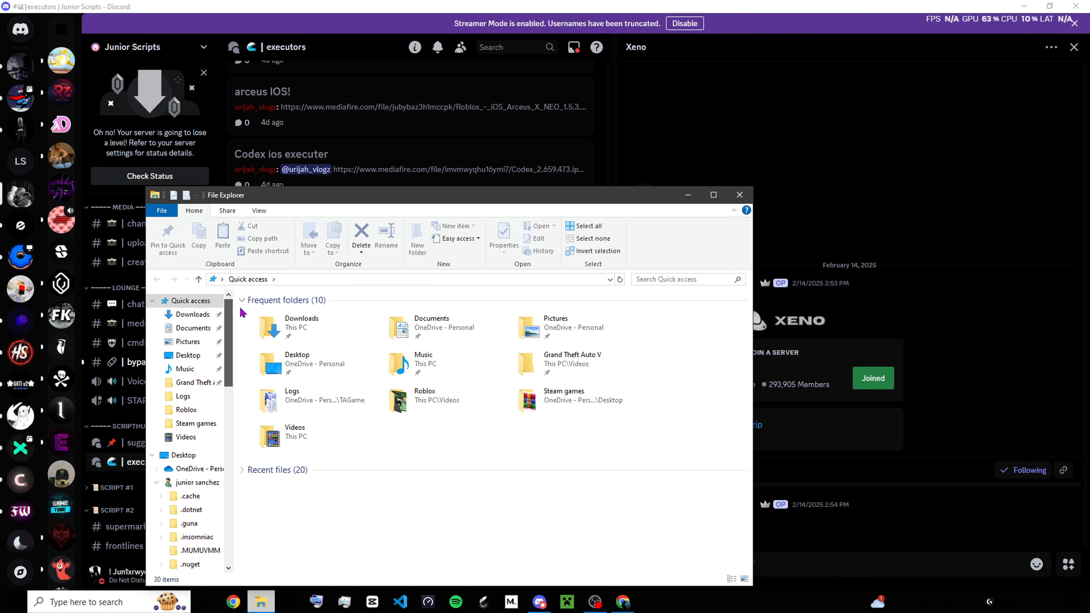
# Step: Launch Xeno.exe from the extracted Xeno-v1.1.4-x64 folder in Downloads and close File Explorer
pyautogui.rightClick(286, 318)
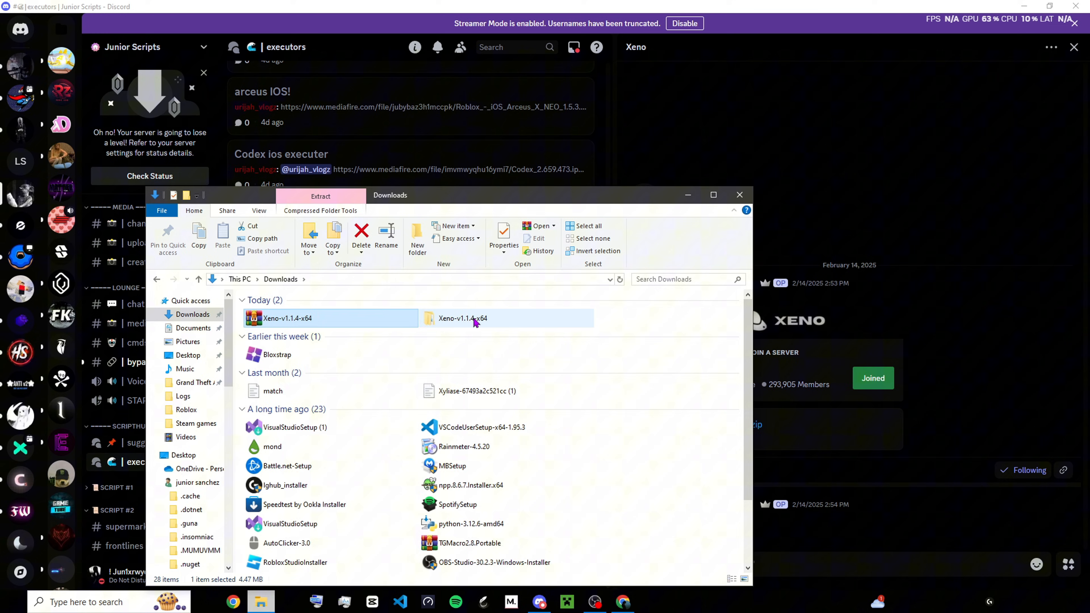
pyautogui.doubleClick(462, 318)
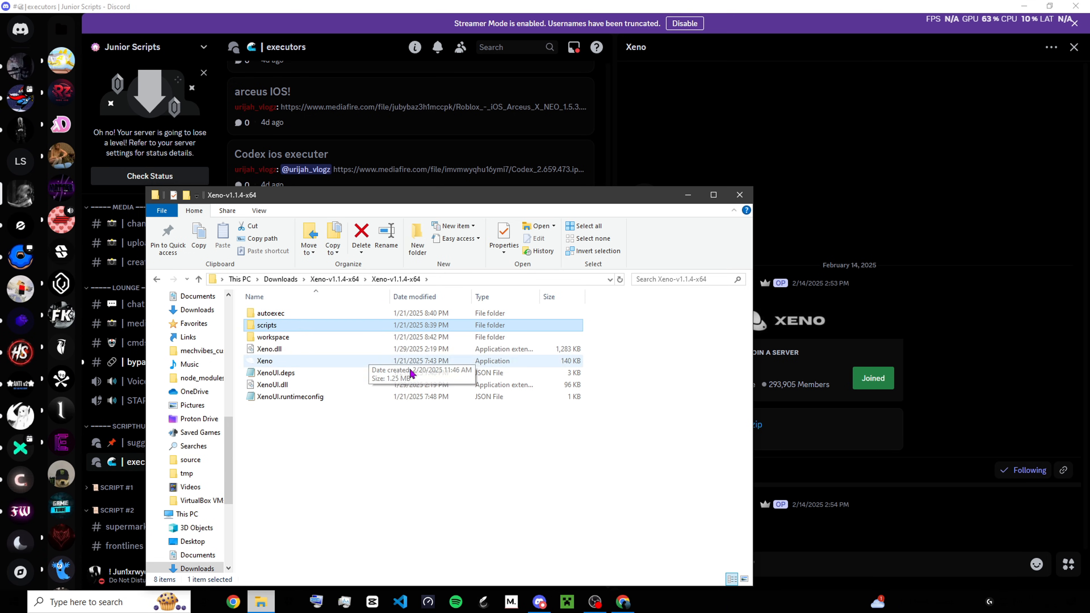
pyautogui.click(265, 361)
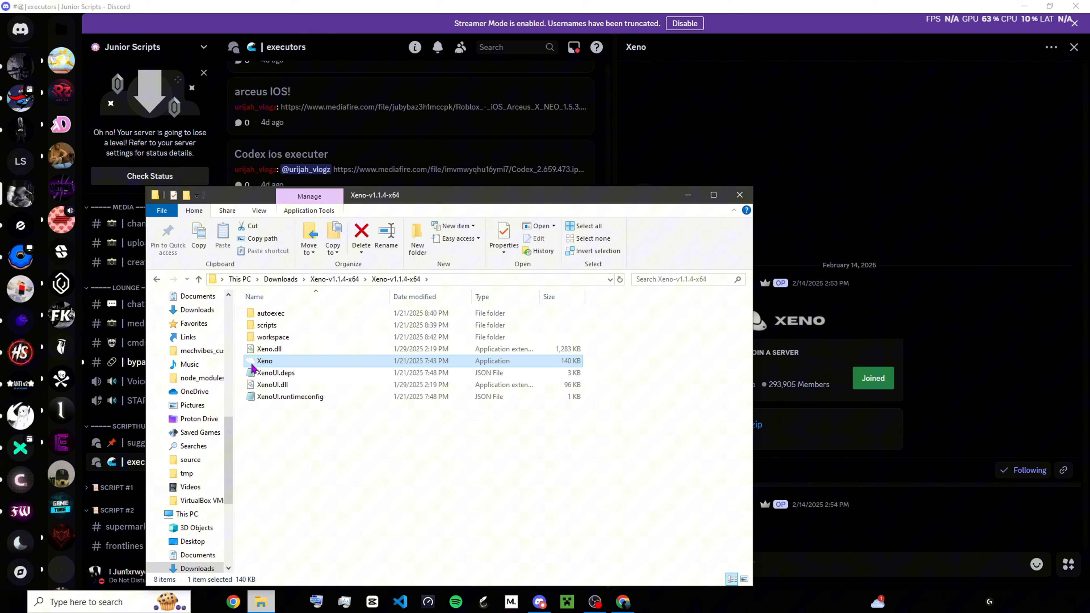
pyautogui.moveTo(263, 361)
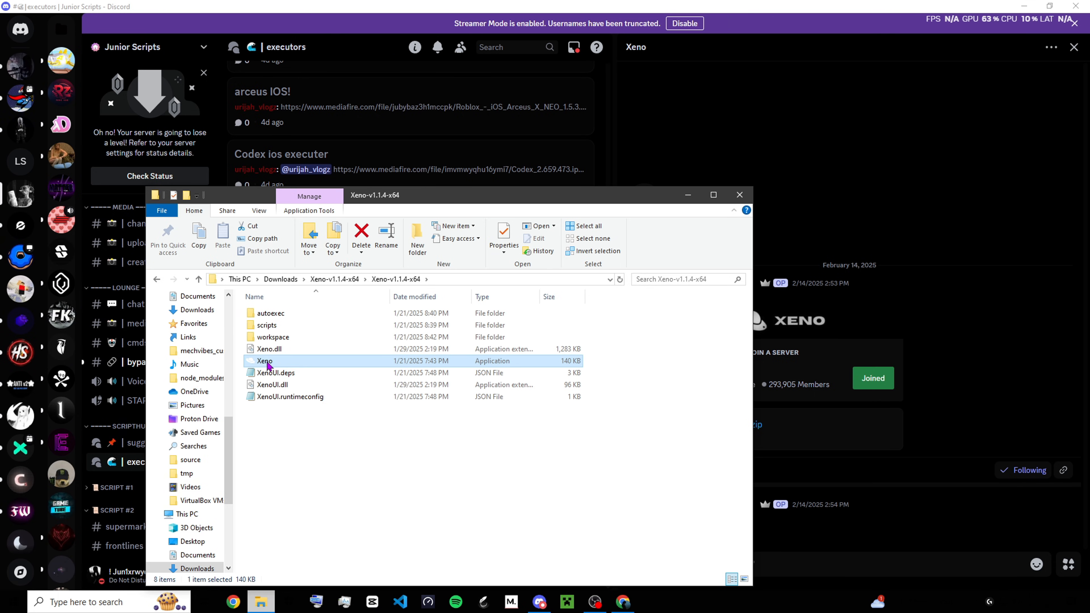
pyautogui.doubleClick(265, 362)
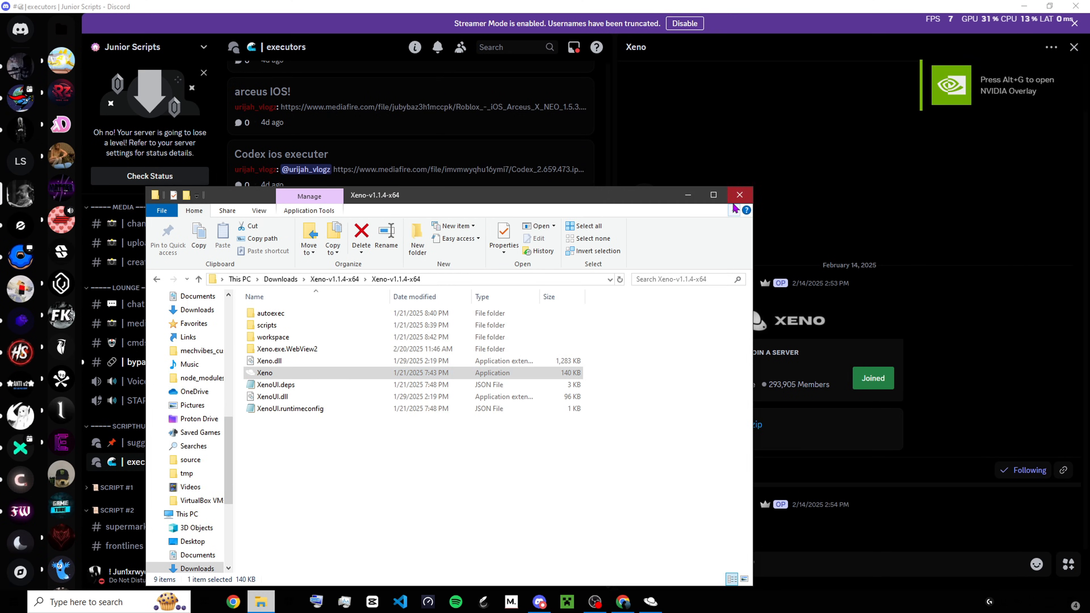
pyautogui.click(739, 195)
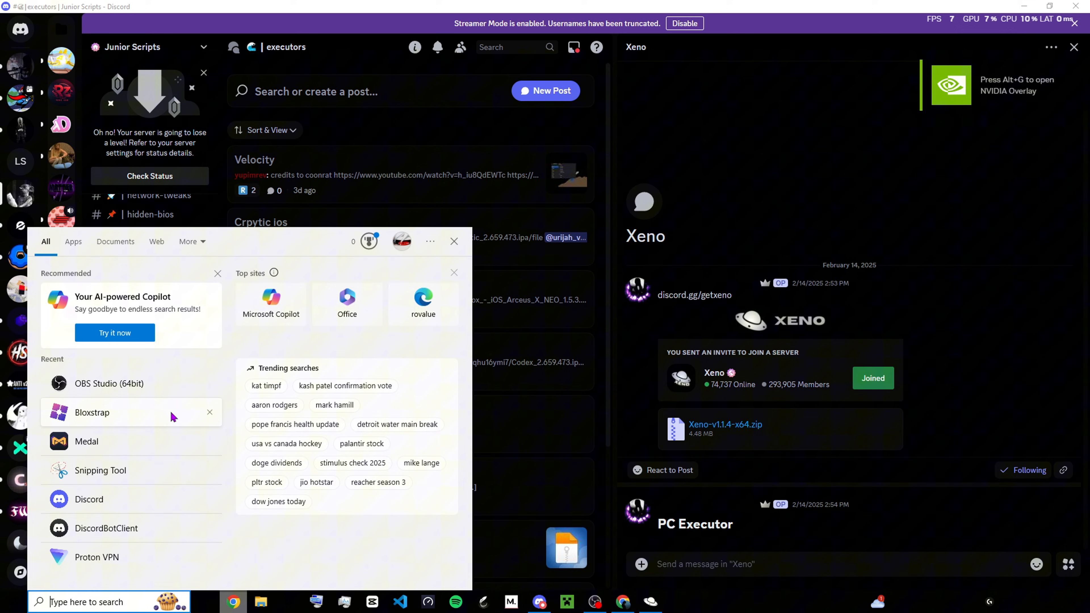
# Step: Search Windows for 'bloxstrap' and launch Bloxstrap so Roblox starts
pyautogui.write('bloxstrap')
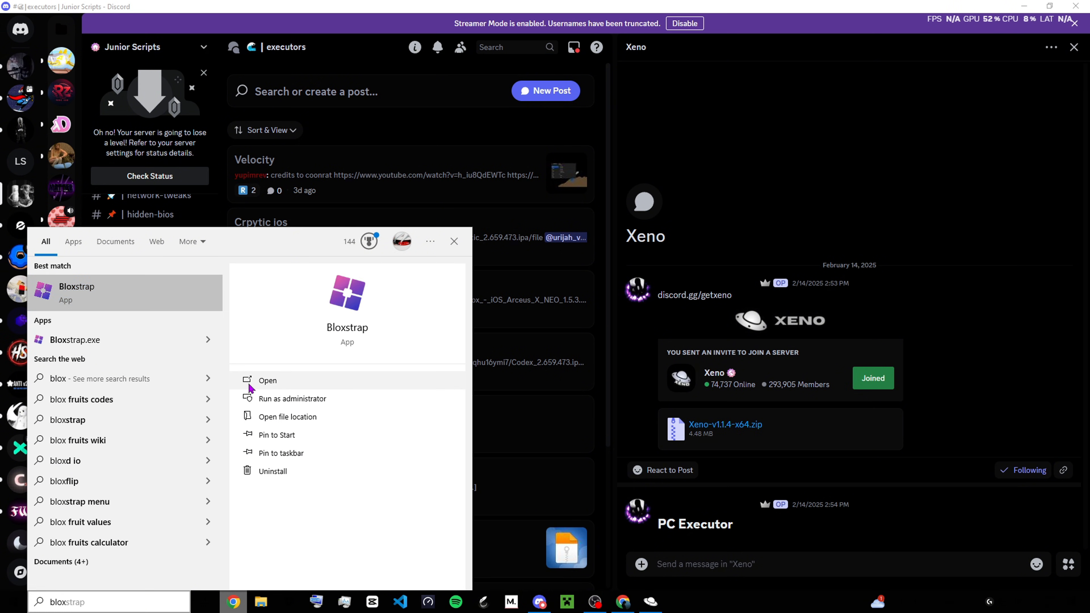
pyautogui.click(267, 380)
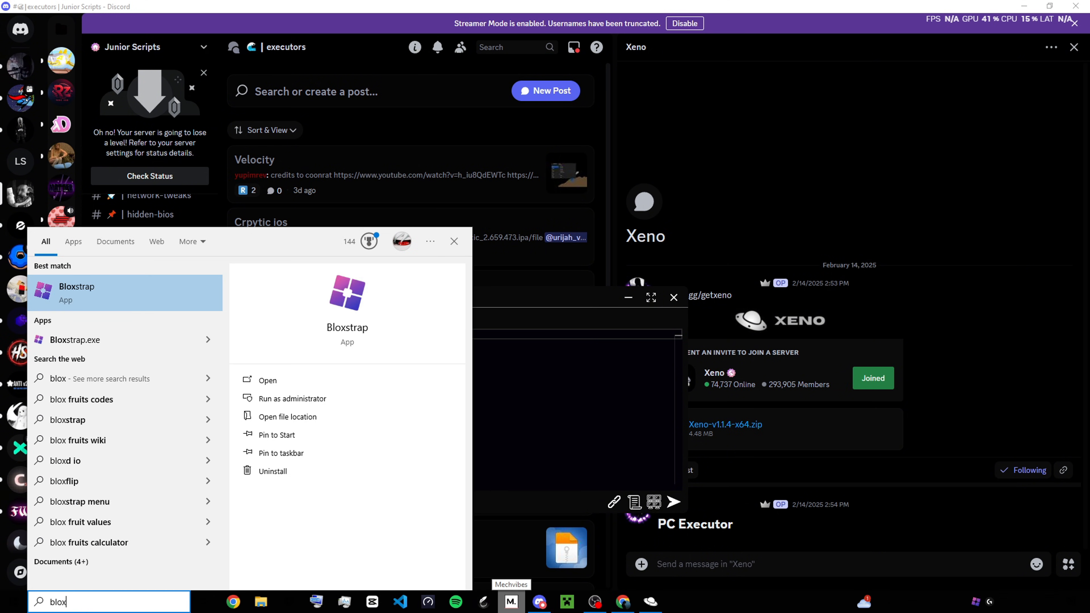
pyautogui.click(266, 379)
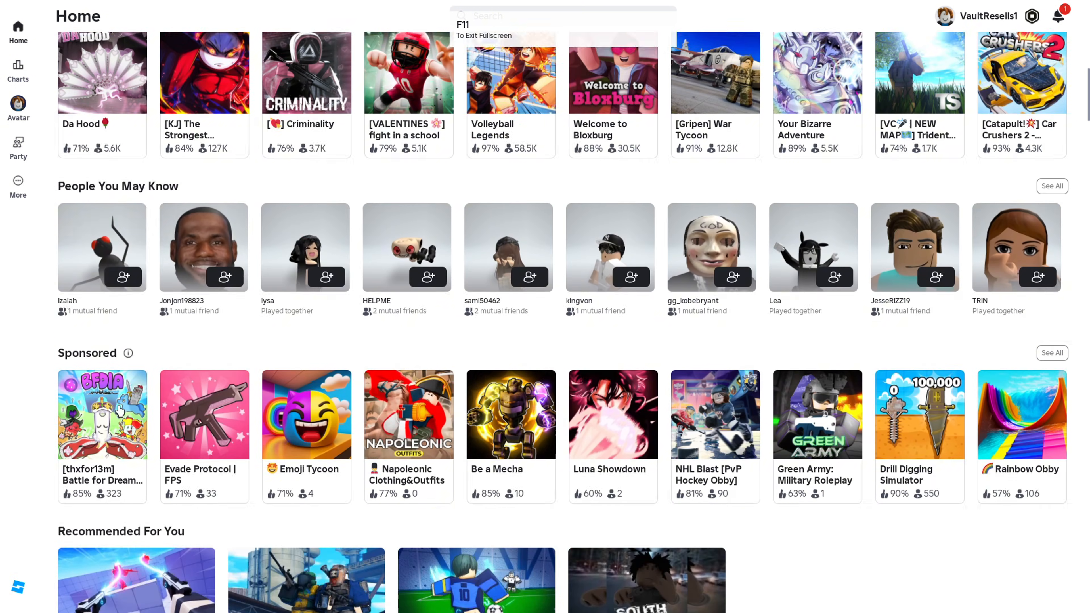
# Step: Search Roblox for 'basepl' and choose the baseplate suggestion
pyautogui.scroll(-3)
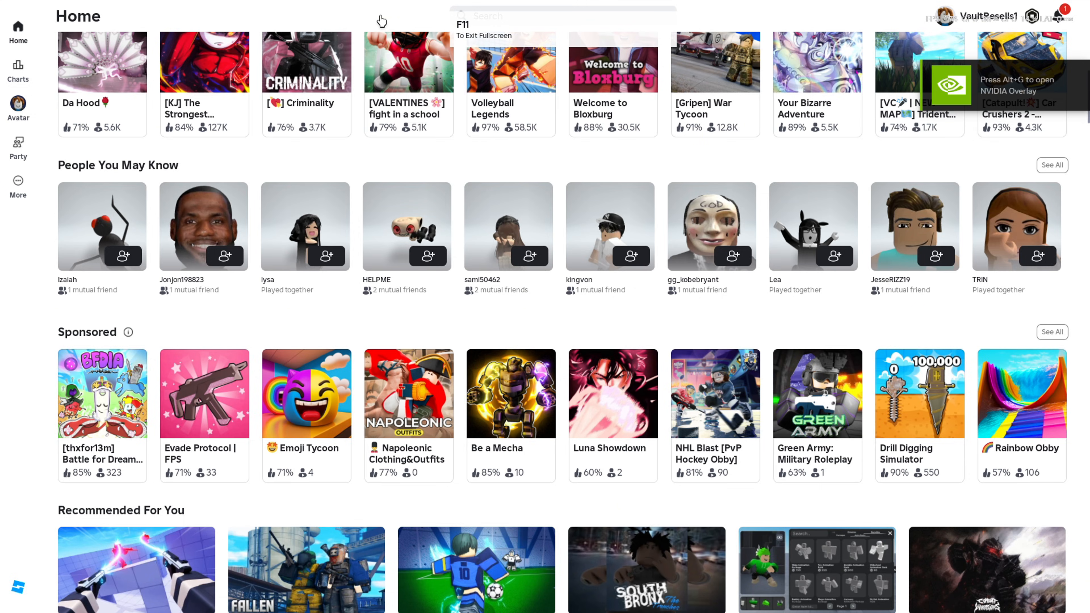
pyautogui.write('basepl')
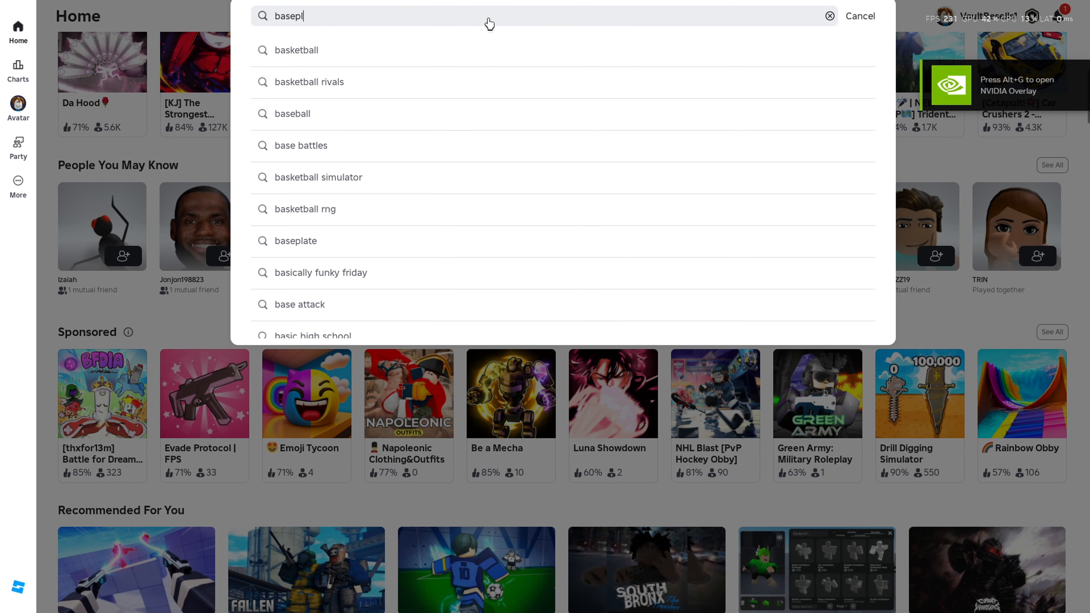
pyautogui.click(296, 241)
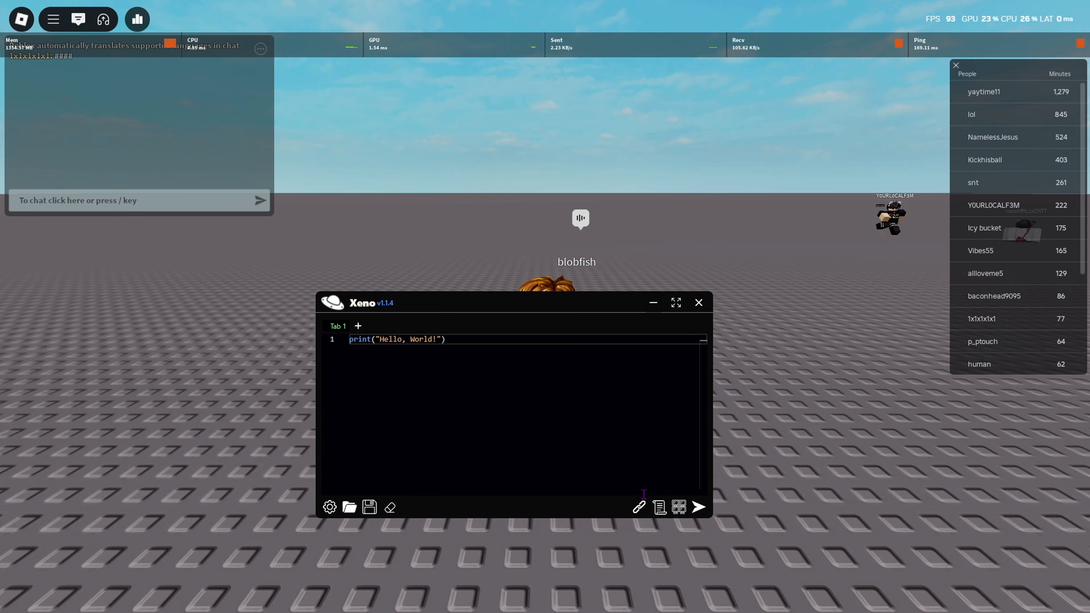
# Step: Close the Xeno executor window and confirm the close prompt
pyautogui.click(698, 507)
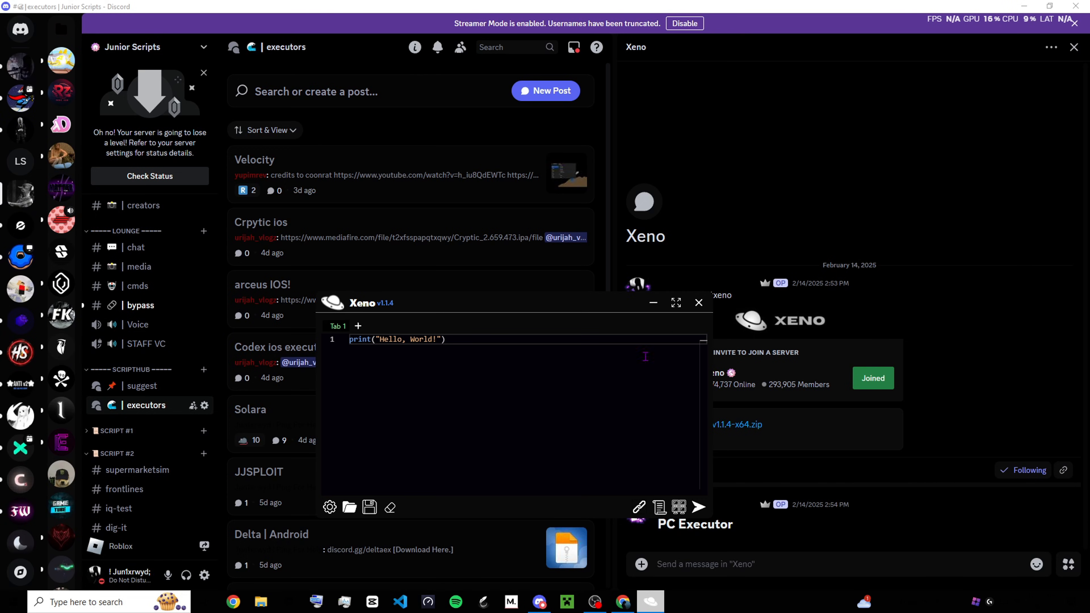
pyautogui.click(699, 303)
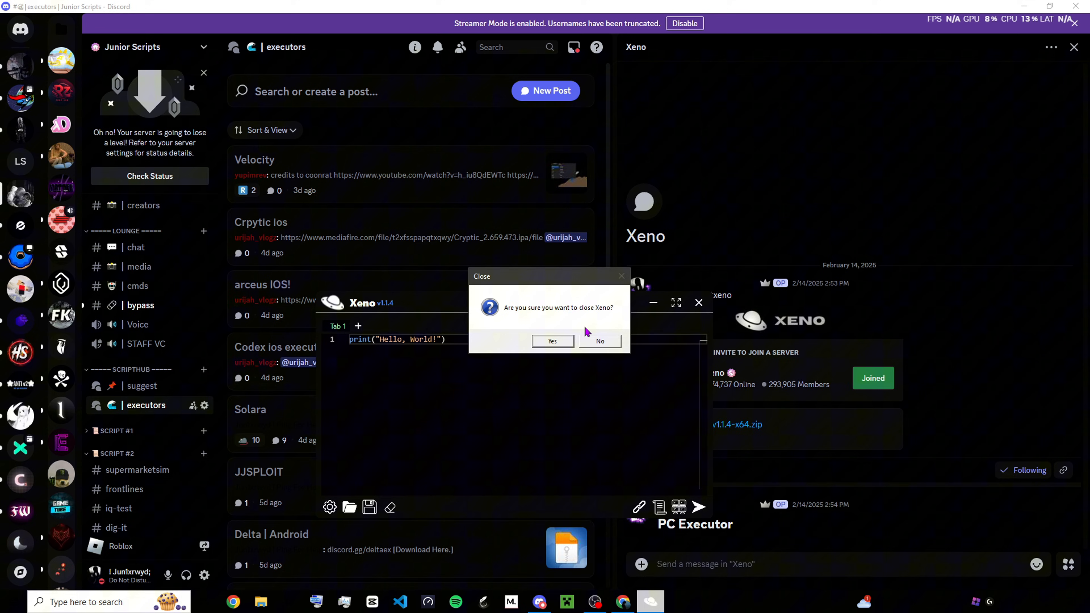
pyautogui.click(551, 341)
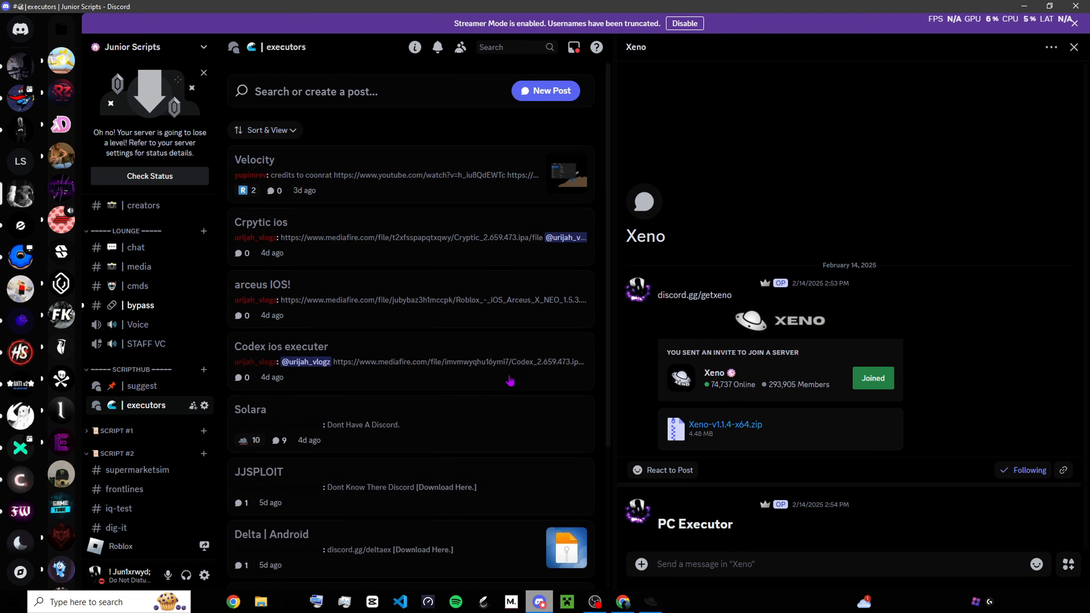
# Step: Reopen the Xeno folder in Downloads and launch Roblox from Bloxstrap
pyautogui.click(261, 602)
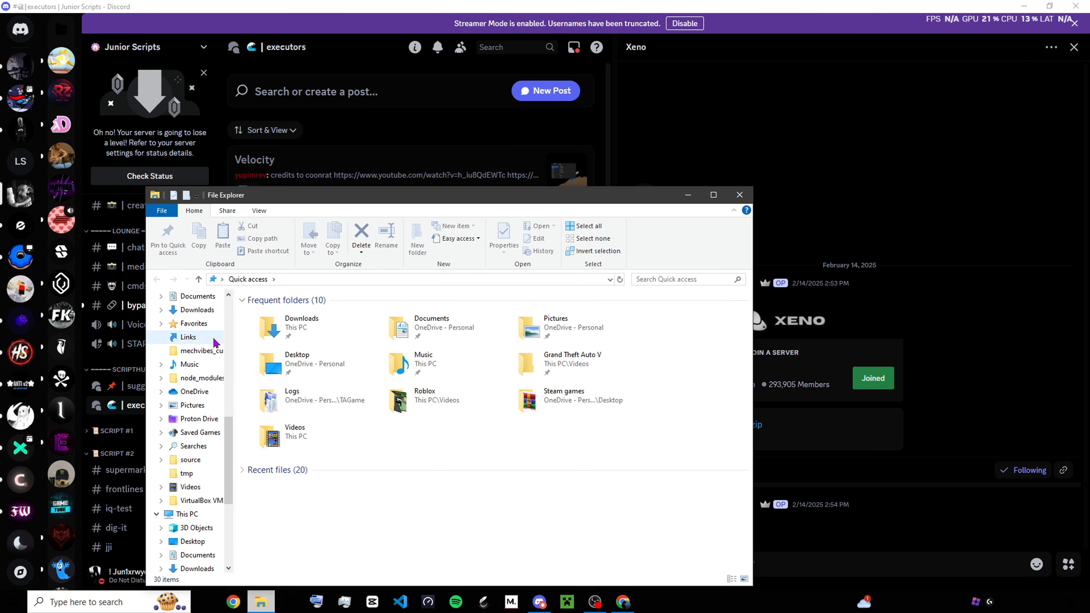
pyautogui.click(197, 309)
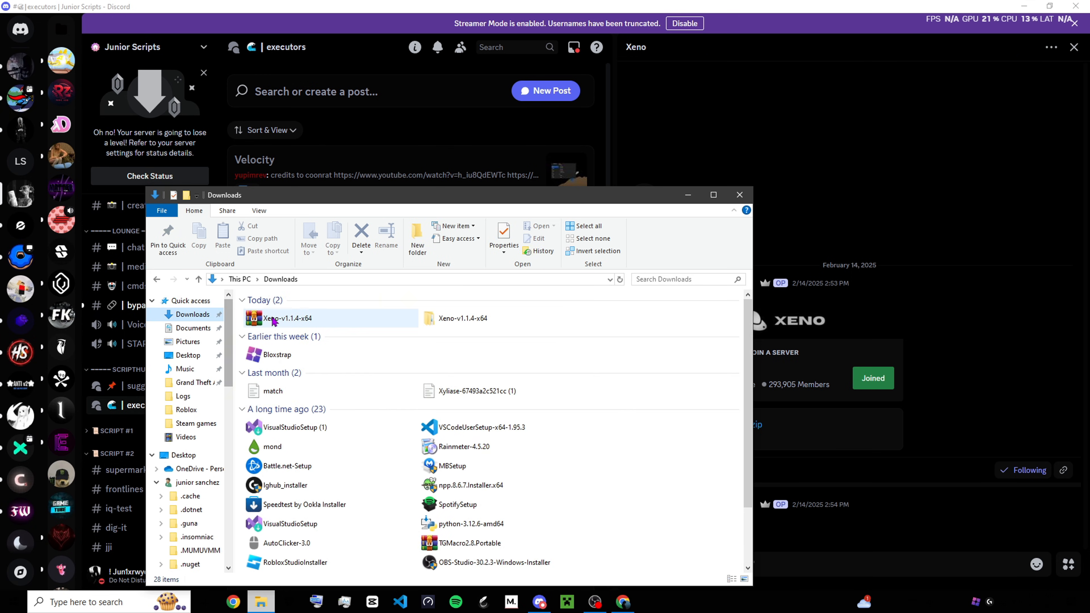
pyautogui.doubleClick(286, 318)
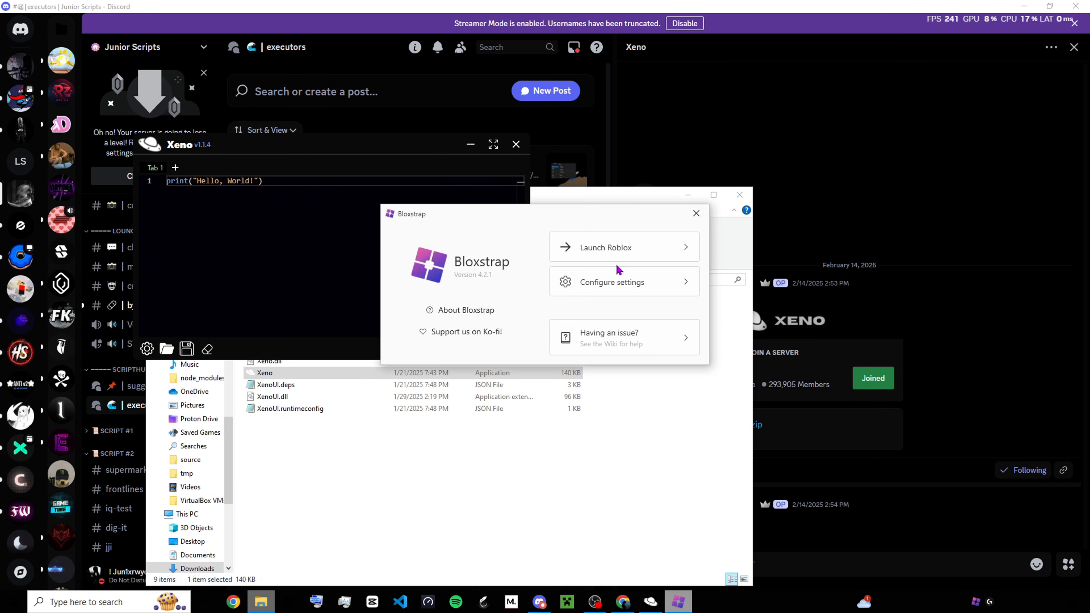
pyautogui.click(605, 247)
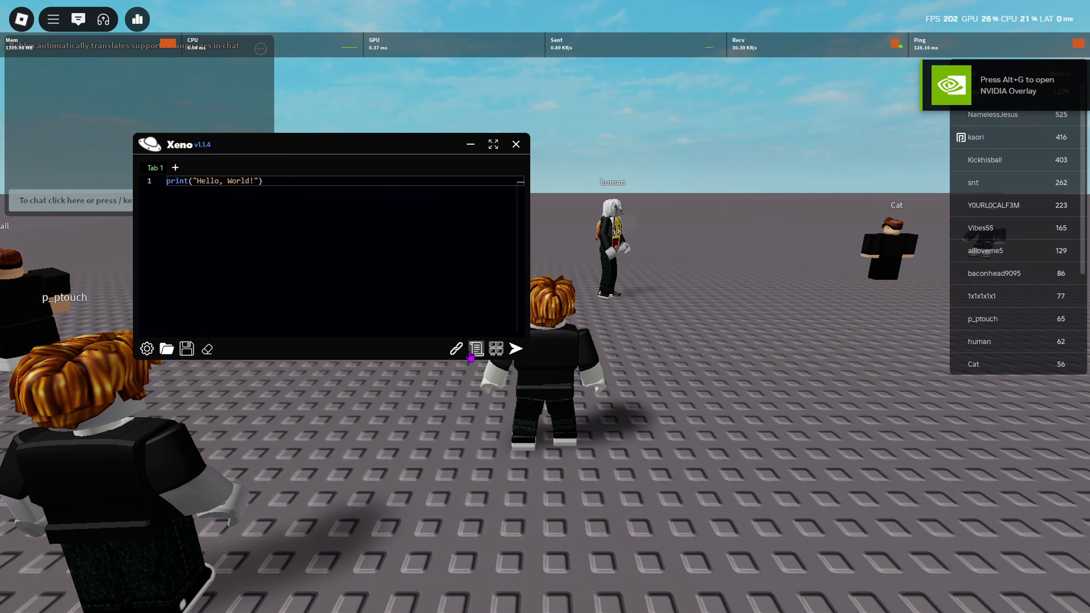
pyautogui.click(515, 350)
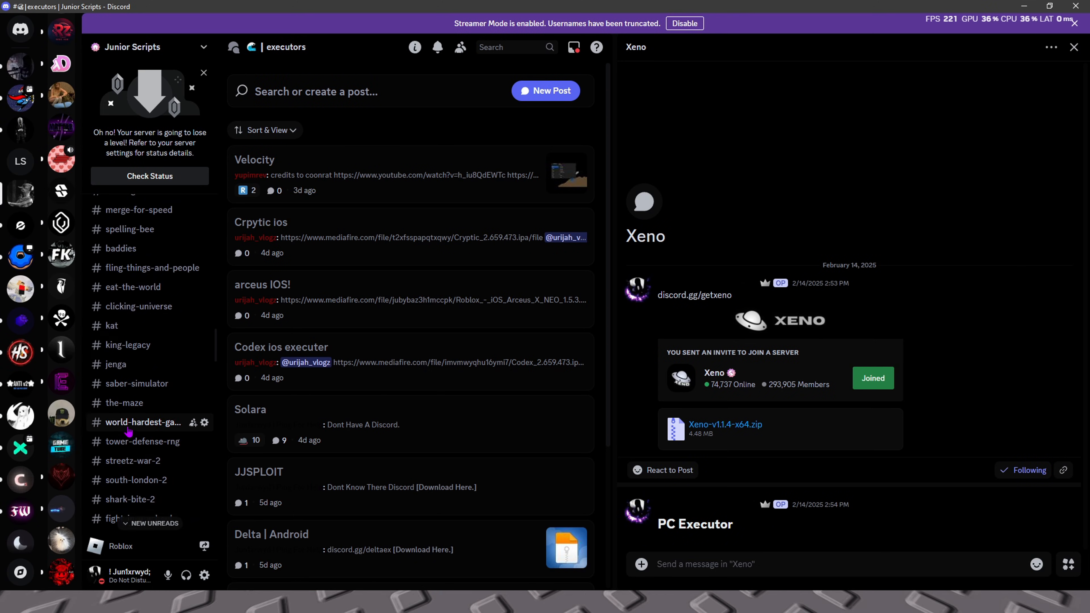
pyautogui.scroll(-3)
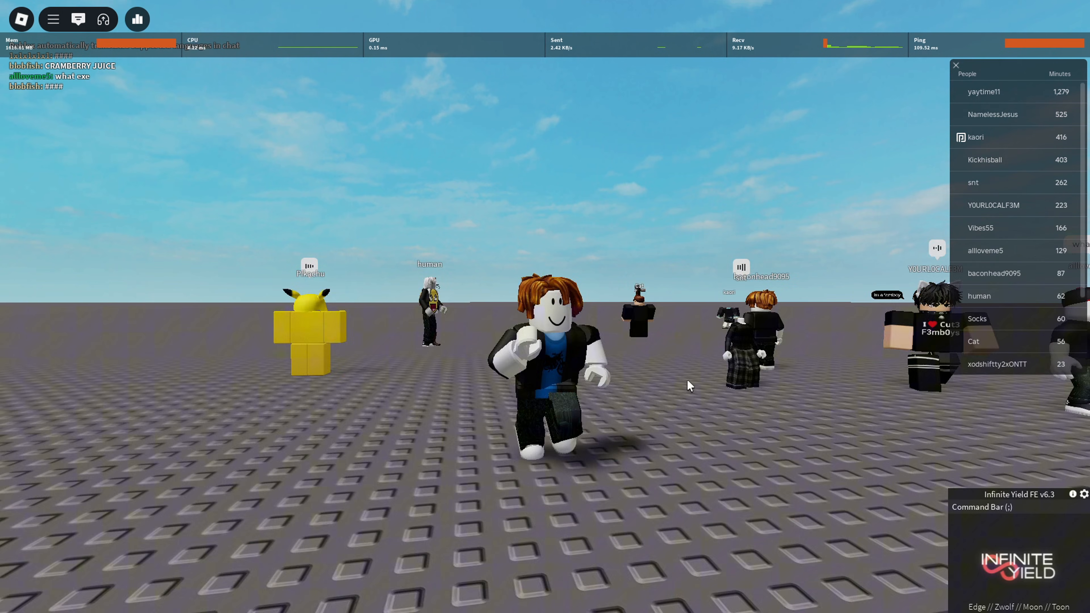
# Step: Run Infinite Yield's 'fly' command, then 'unfly' to stop flying
pyautogui.click(982, 507)
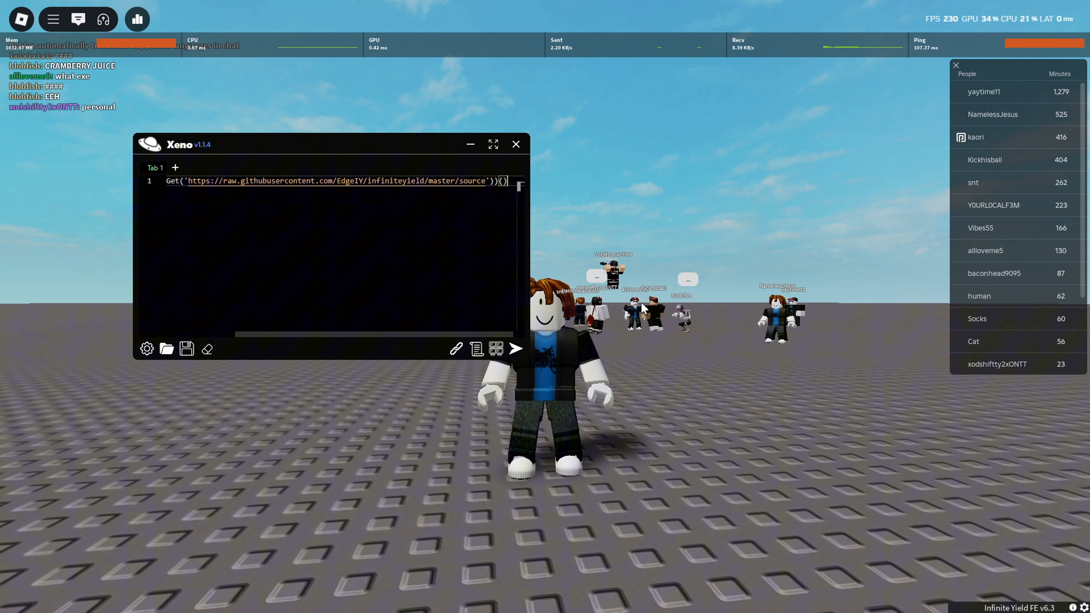
pyautogui.write('fly')
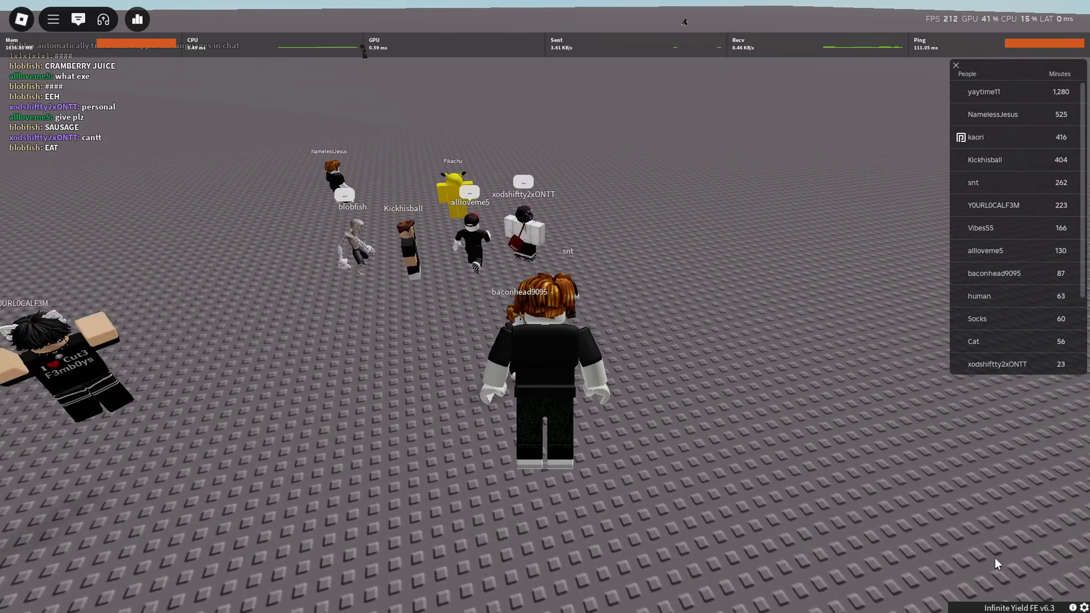
pyautogui.write('unf')
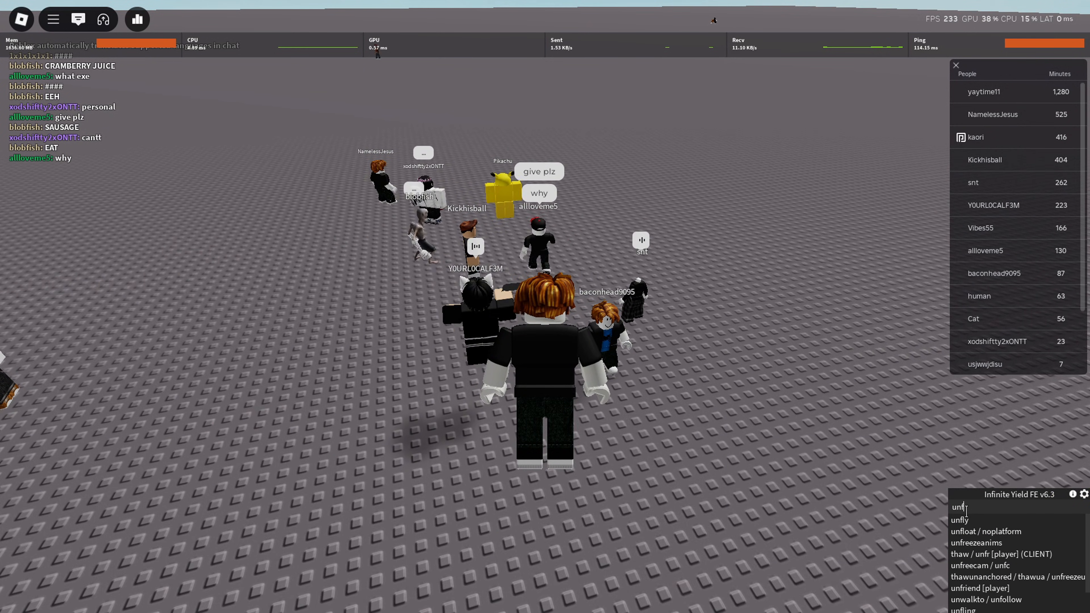
pyautogui.click(13, 602)
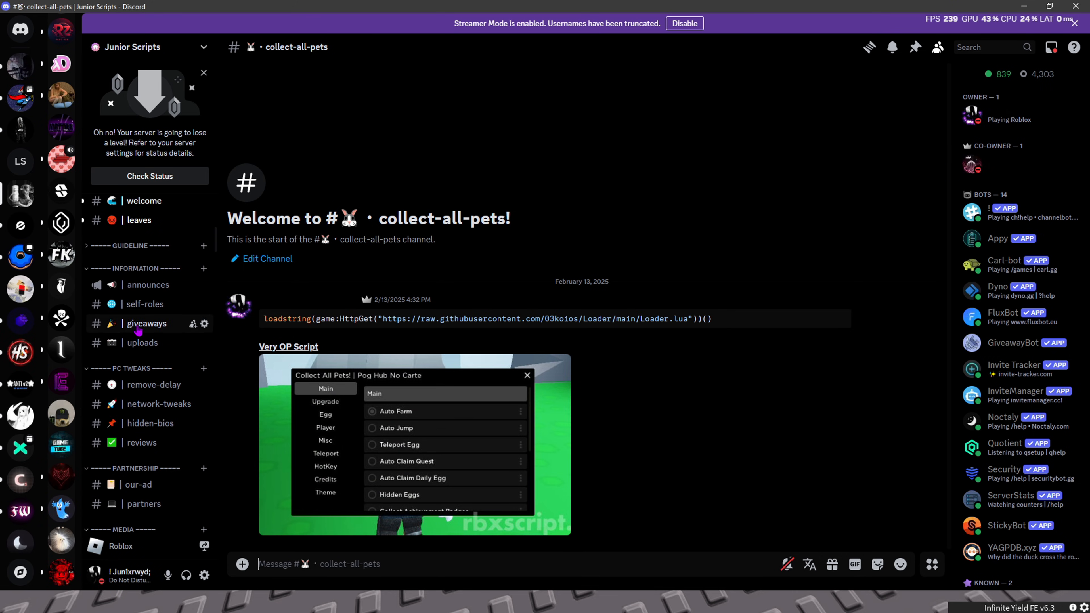
# Step: Switch to the Junior Scripts giveaways channel in Discord
pyautogui.click(145, 323)
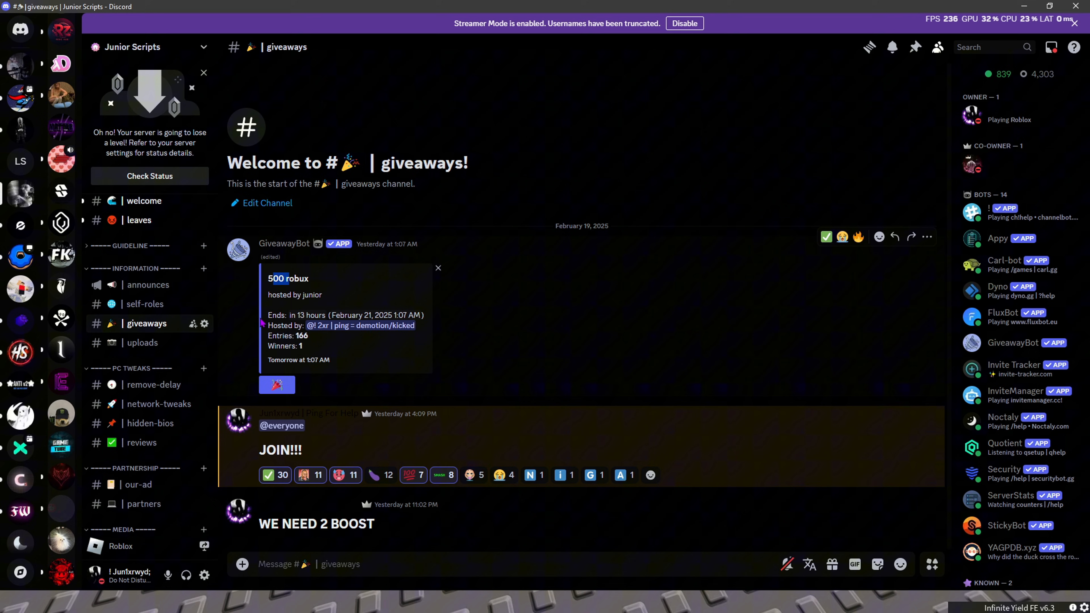